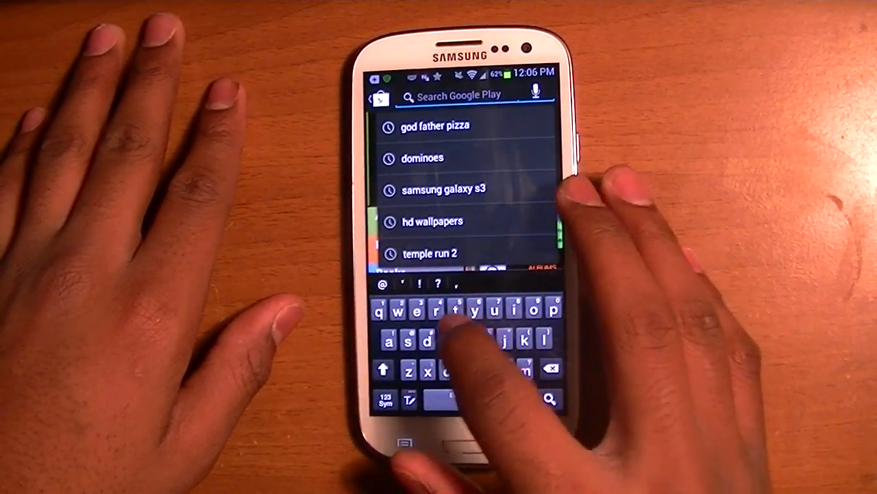
- Search the Play Store for 'fon' and install Fontomizer SP
{"action": "type", "text": "fon"}
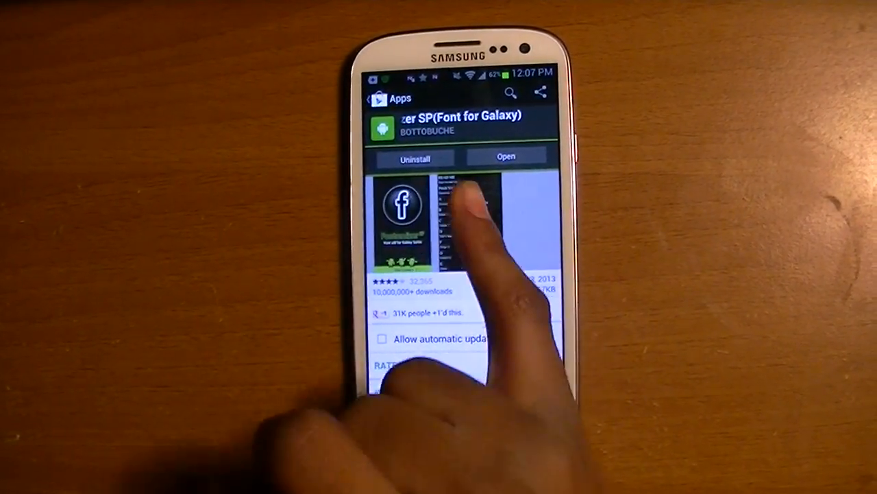
- Switch from the Play Store to a new blank browser tab
{"action": "left_click", "coordinate": [508, 156]}
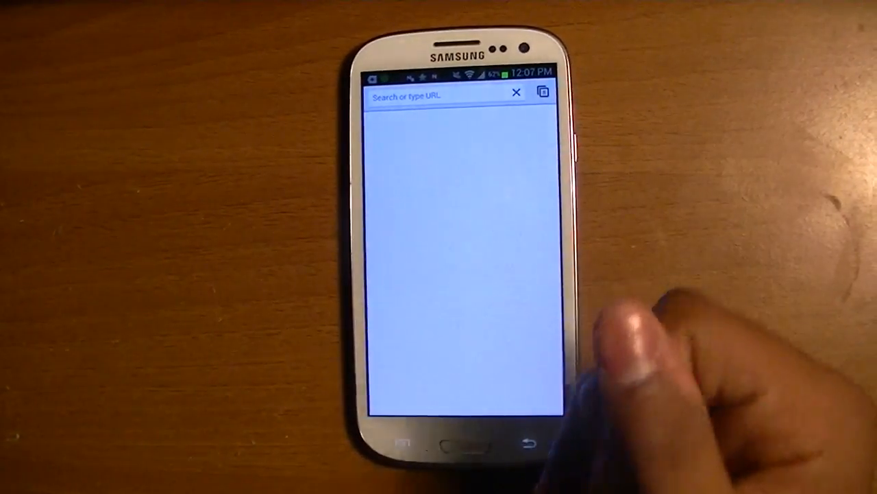
{"action": "type", "text": "www.fontomizer.net/?m=1"}
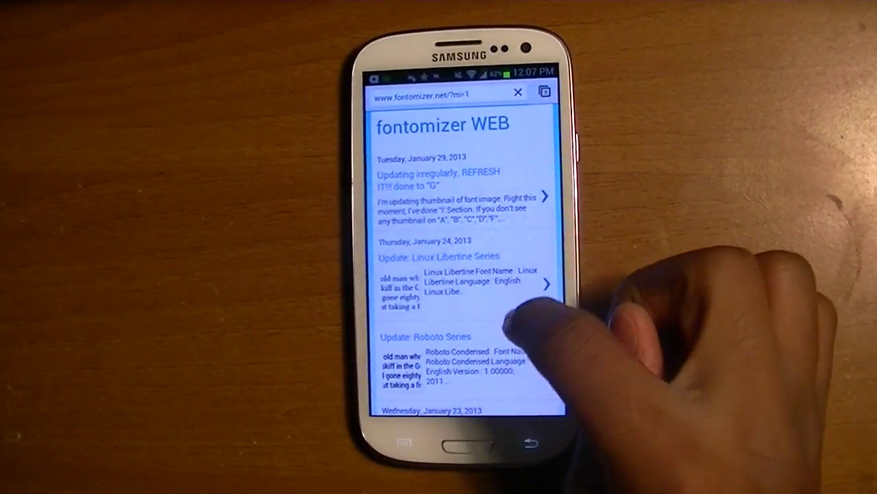
{"action": "scroll", "scroll_direction": "down", "scroll_amount": 3}
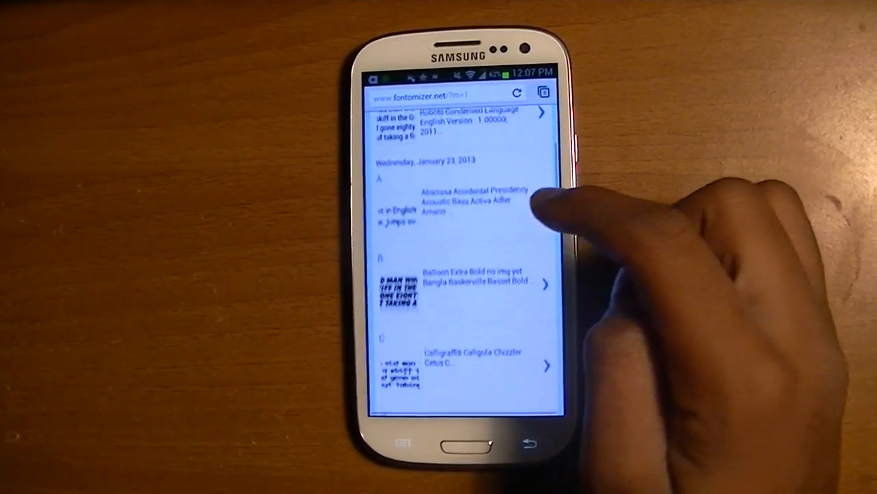
{"action": "scroll", "scroll_direction": "down", "scroll_amount": 3}
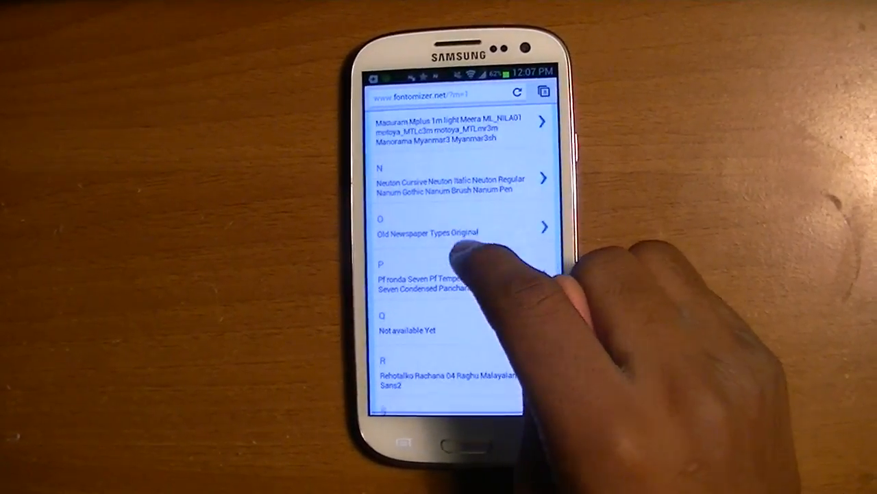
{"action": "scroll", "scroll_direction": "down", "scroll_amount": 3}
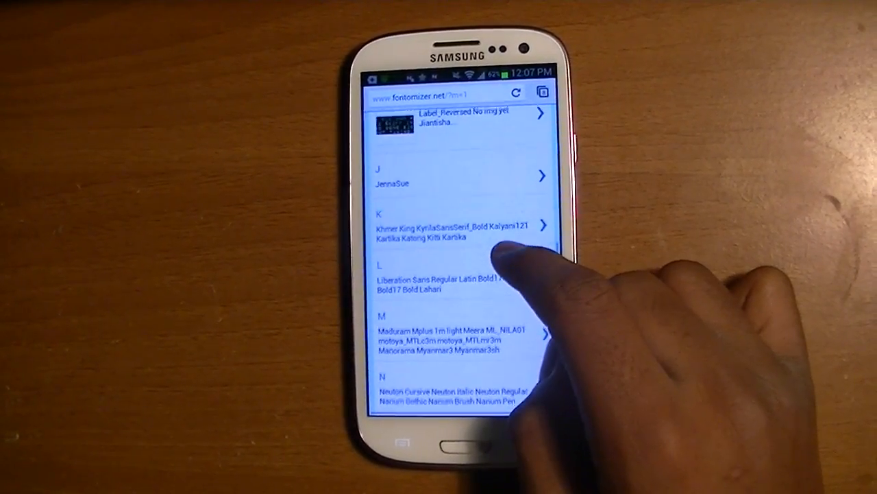
{"action": "scroll", "scroll_direction": "down", "scroll_amount": 3}
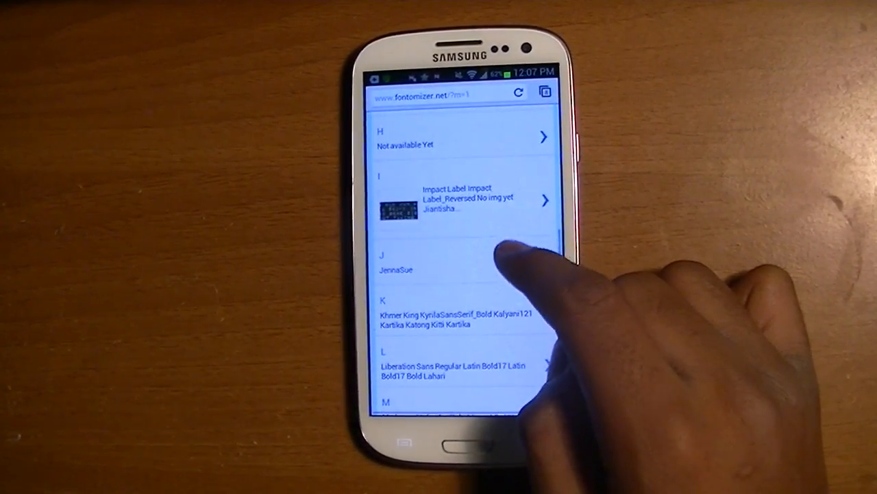
{"action": "scroll", "scroll_direction": "down", "scroll_amount": 3}
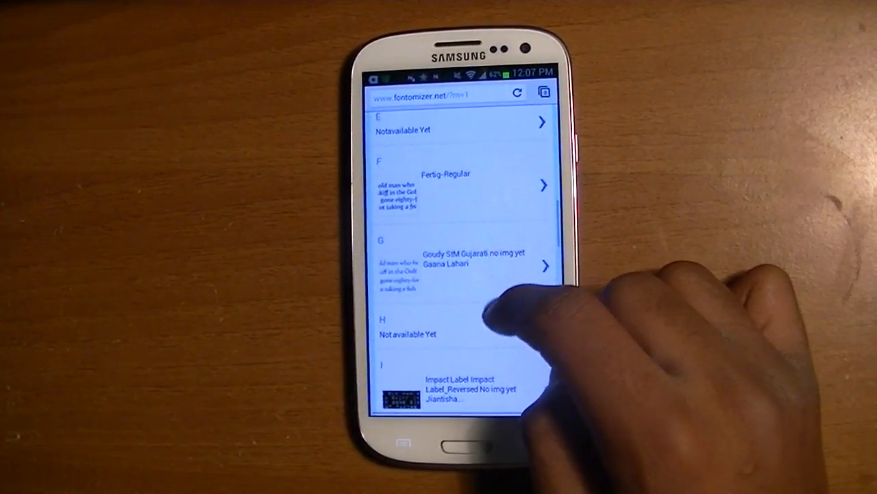
{"action": "scroll", "scroll_direction": "down", "scroll_amount": 3}
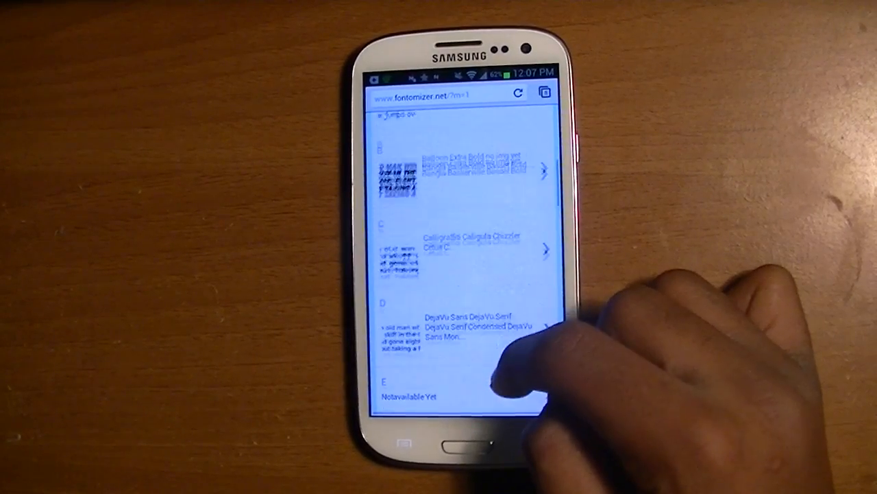
{"action": "left_click", "coordinate": [543, 249]}
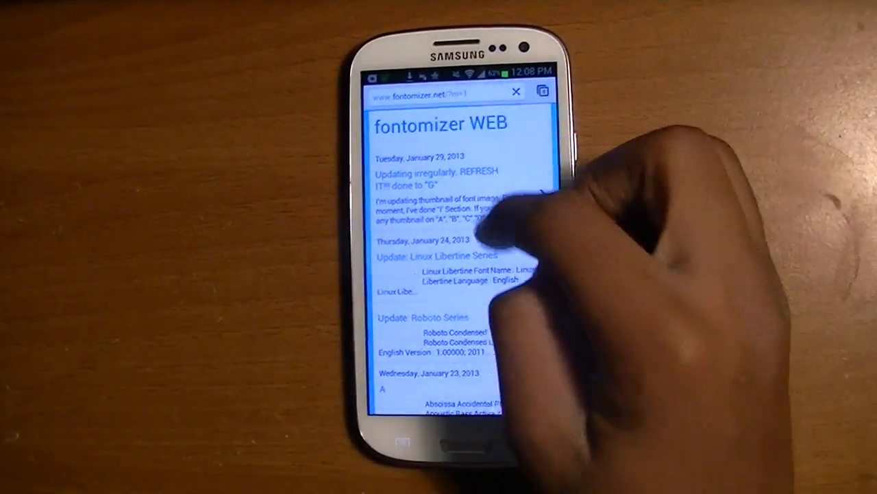
- Download the Meera font from the M section of fontomizer.net
{"action": "scroll", "scroll_direction": "down", "scroll_amount": 3}
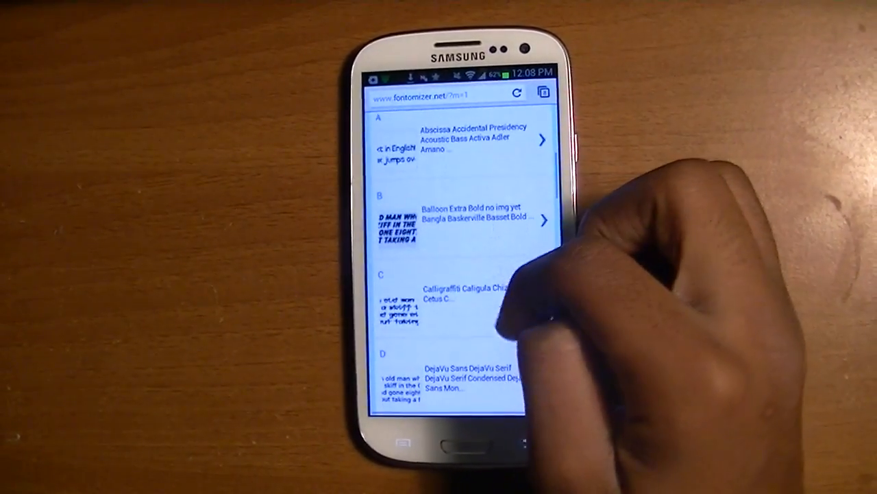
{"action": "scroll", "scroll_direction": "down", "scroll_amount": 3}
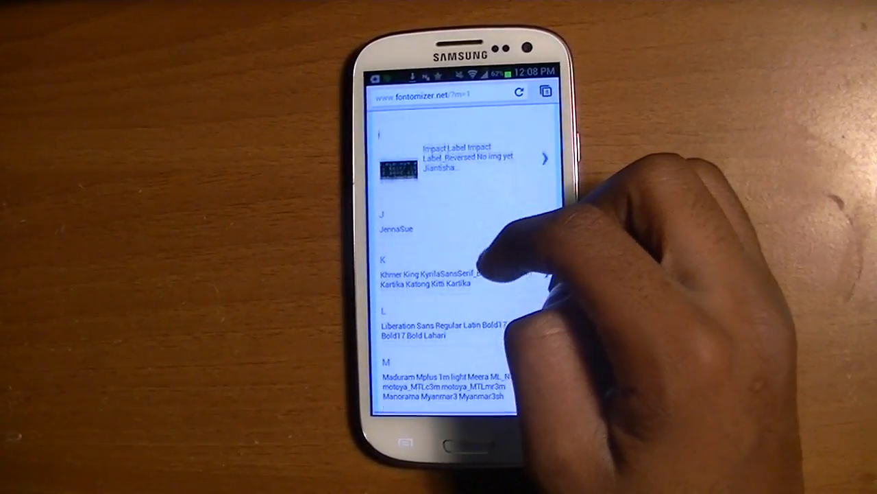
{"action": "scroll", "scroll_direction": "down", "scroll_amount": 3}
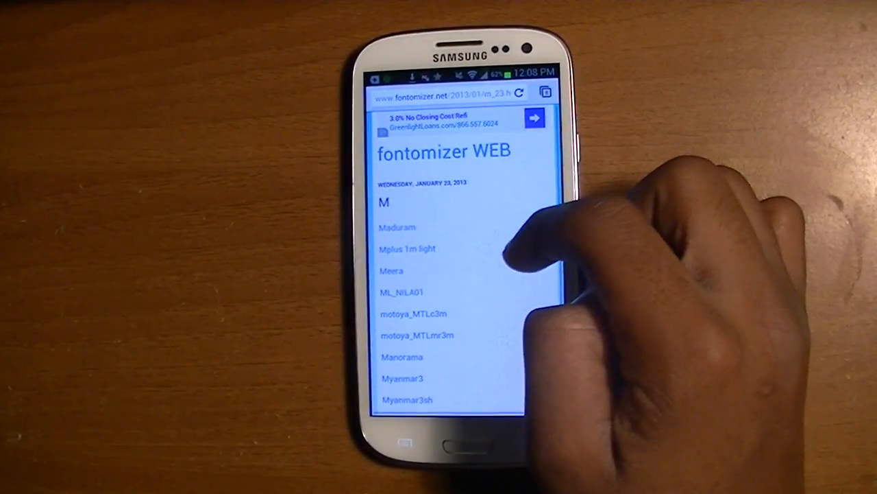
{"action": "scroll", "scroll_direction": "down", "scroll_amount": 3}
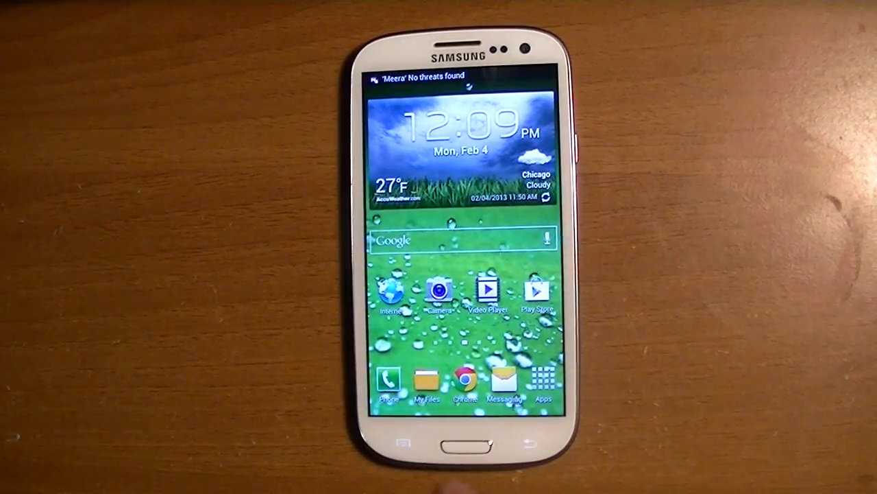
- Set the system font style to Meera under Settings > Display > Font style
{"action": "left_click", "coordinate": [553, 382]}
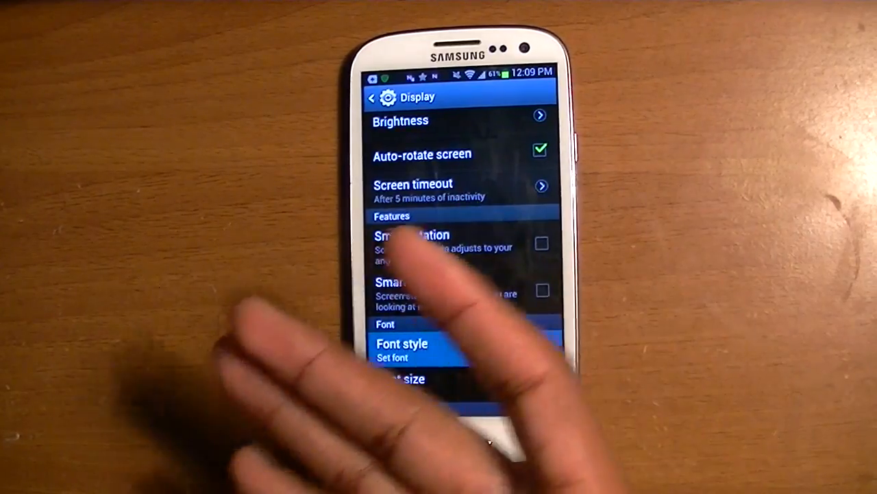
{"action": "left_click", "coordinate": [402, 344]}
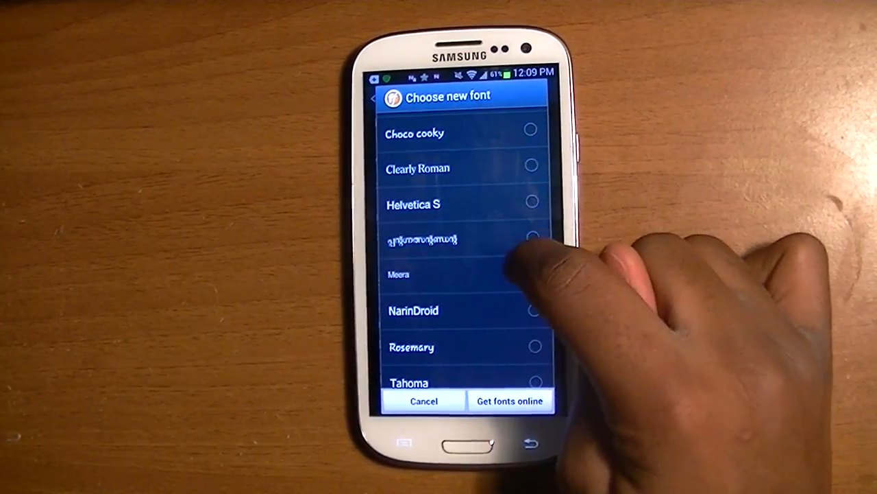
{"action": "scroll", "scroll_direction": "down", "scroll_amount": 3}
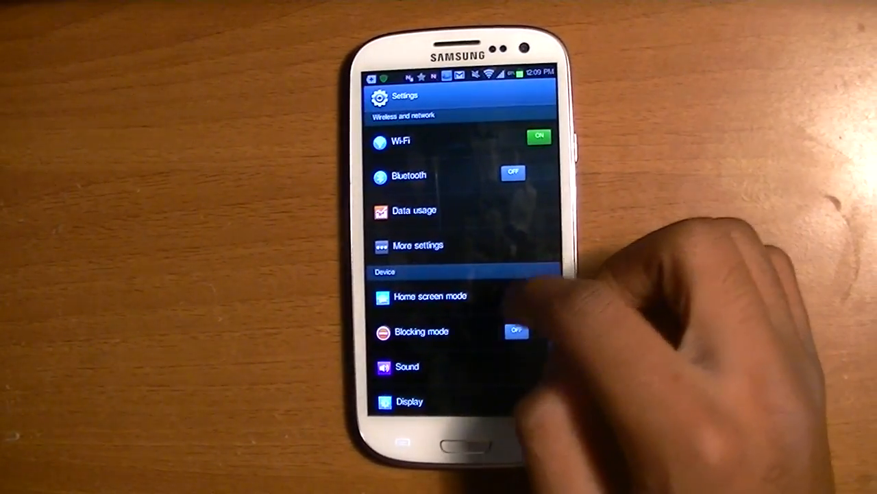
- Scroll the Settings list and return to the home screen in Meera font
{"action": "scroll", "scroll_direction": "down", "scroll_amount": 3}
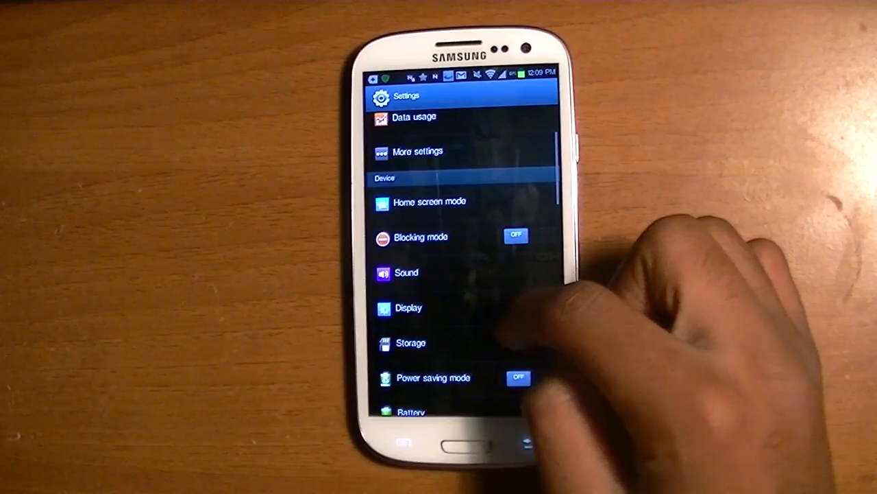
{"action": "scroll", "scroll_direction": "down", "scroll_amount": 3}
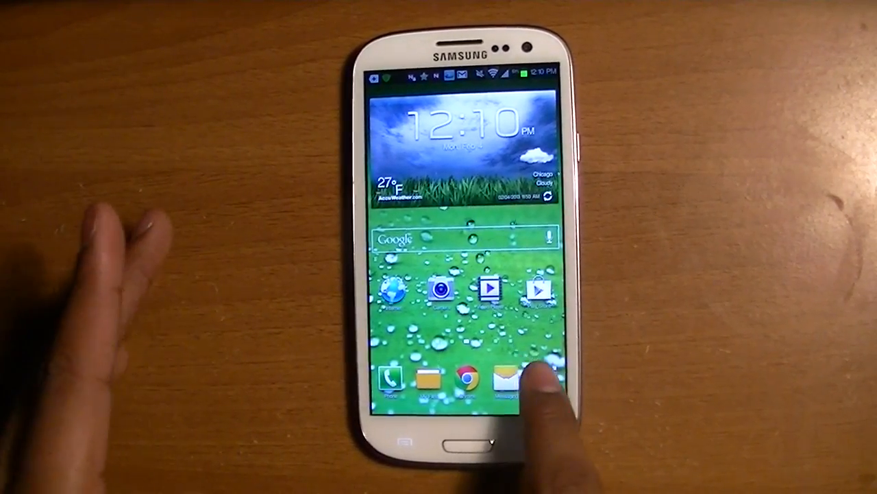
- Launch Settings again from the Apps list on the home dock
{"action": "left_click", "coordinate": [506, 380]}
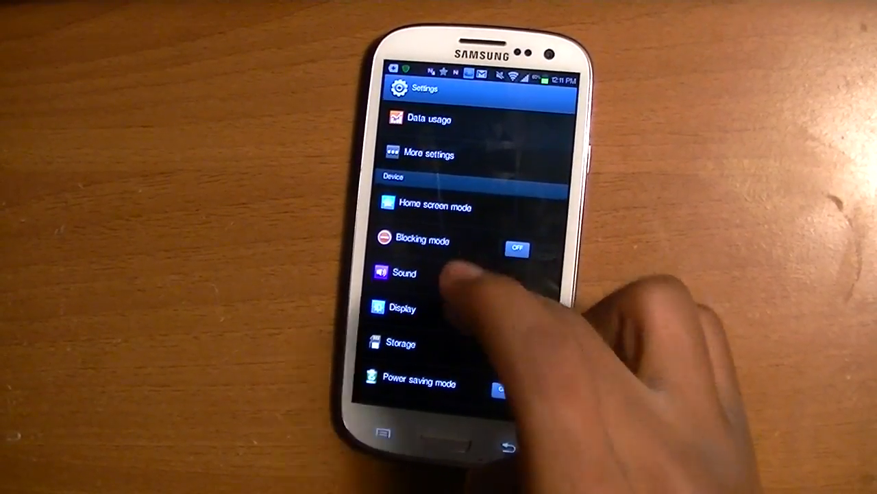
- Set the font size to Large on the Display settings page
{"action": "left_click", "coordinate": [405, 308]}
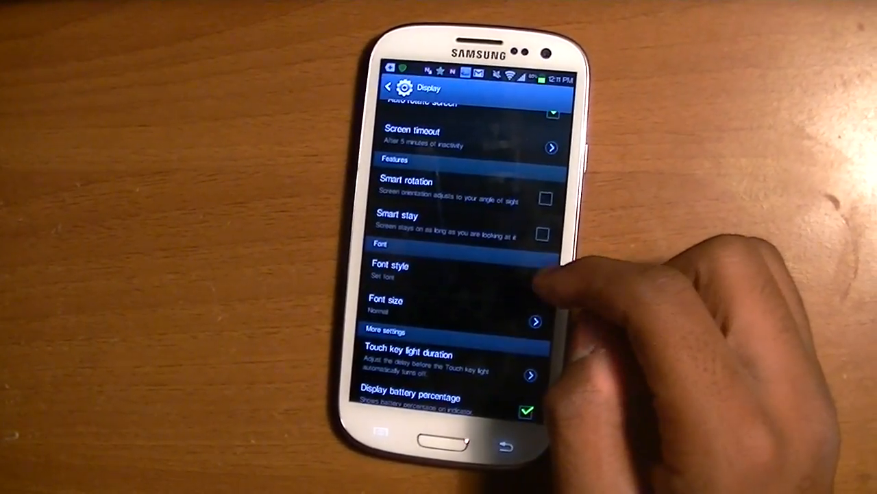
{"action": "scroll", "scroll_direction": "down", "scroll_amount": 3}
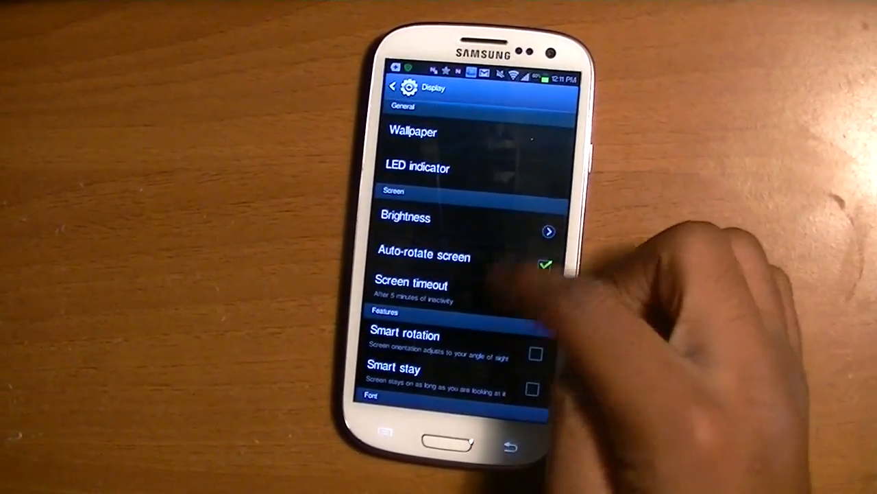
{"action": "scroll", "scroll_direction": "down", "scroll_amount": 3}
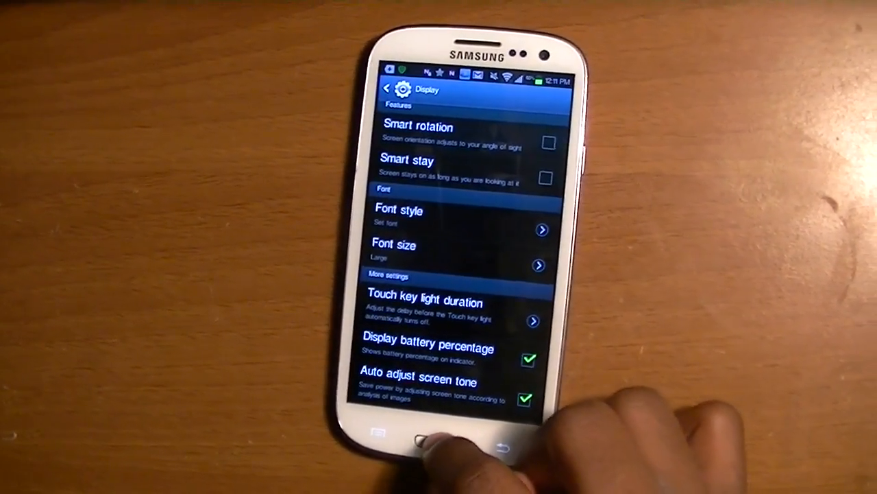